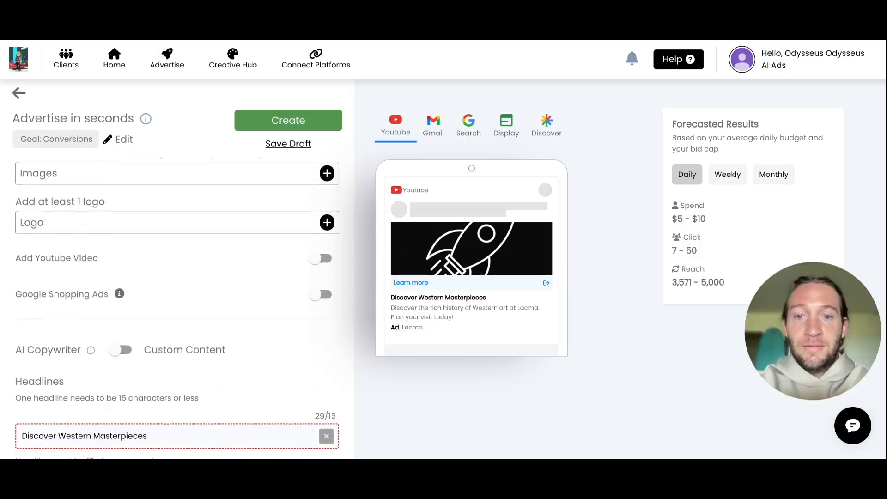
pyautogui.scroll(-3)
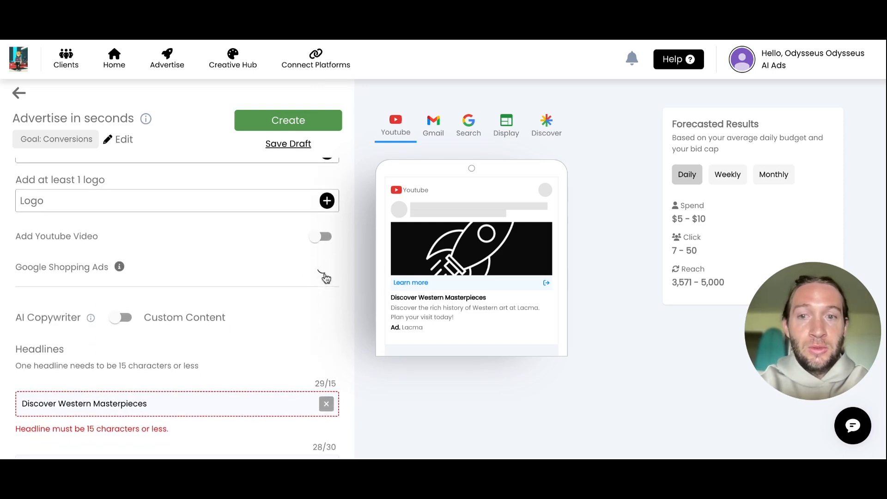
pyautogui.click(322, 272)
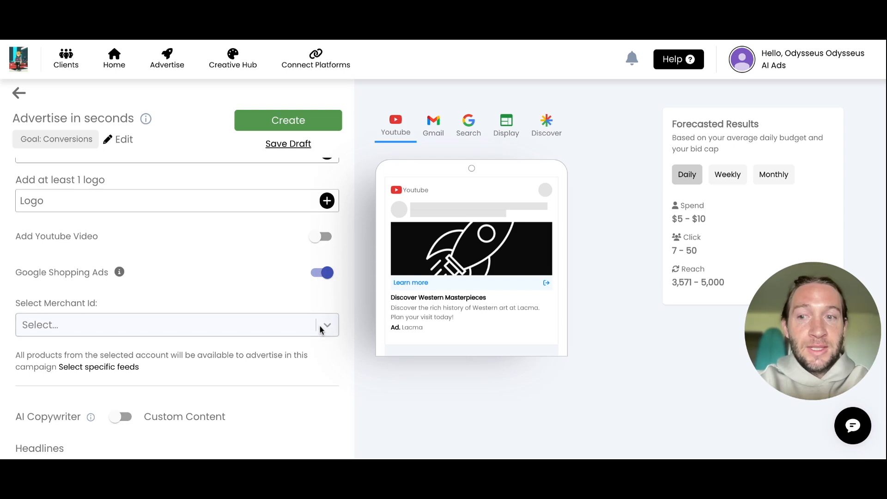
pyautogui.click(177, 325)
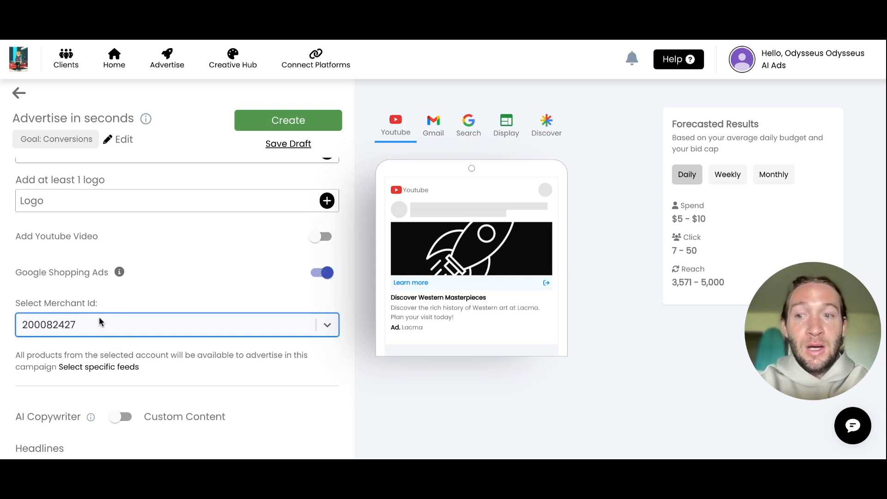
pyautogui.moveTo(111, 348)
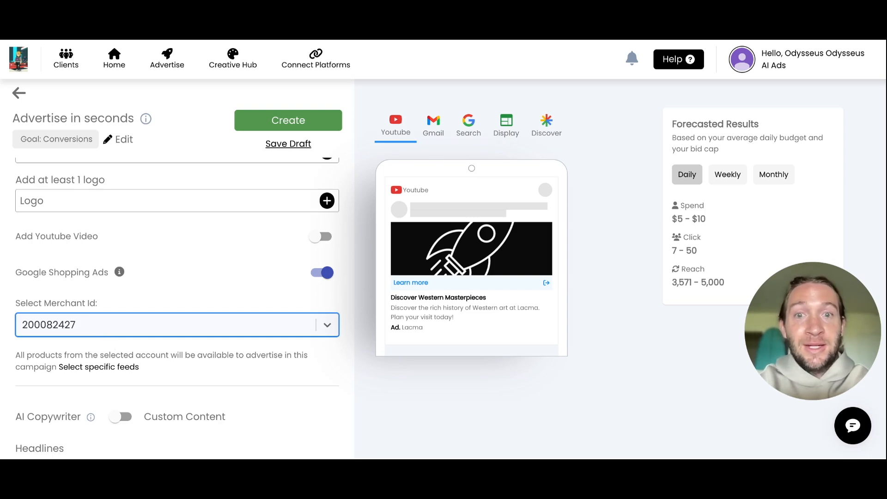
pyautogui.moveTo(220, 286)
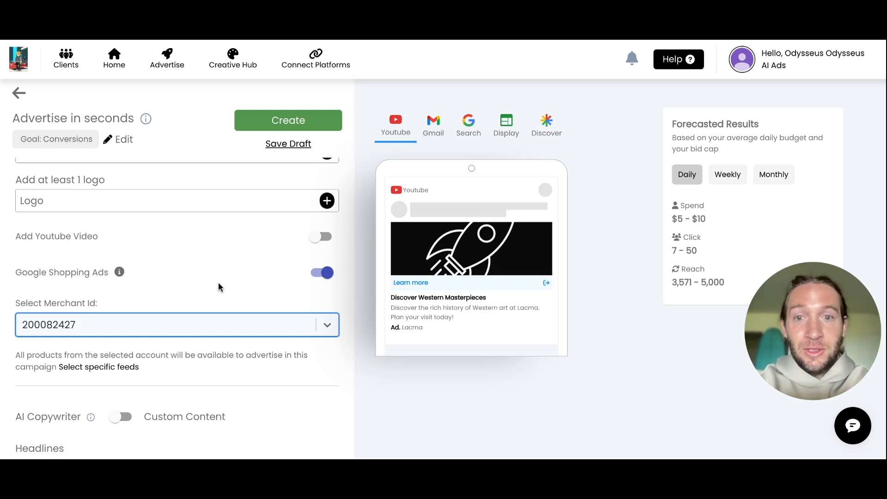
# Enable Add Youtube Video and preview the ad in its Search and Discover versions.
pyautogui.click(320, 237)
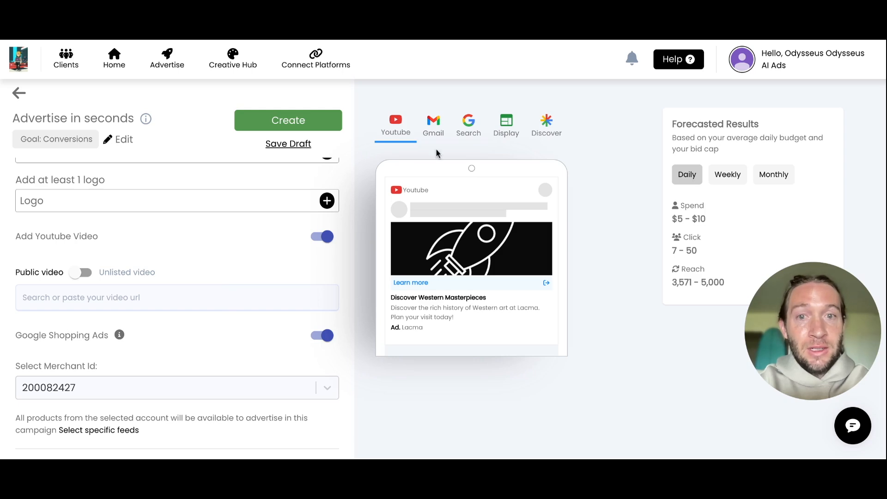
pyautogui.click(469, 122)
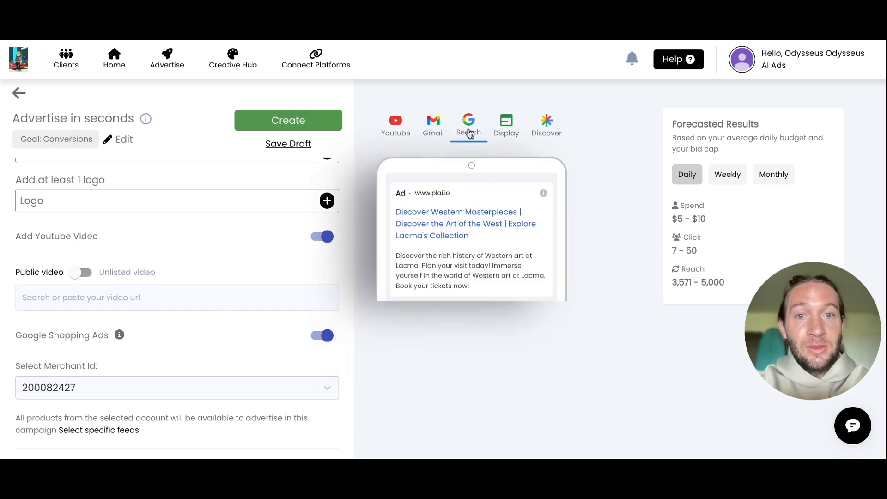
pyautogui.click(545, 123)
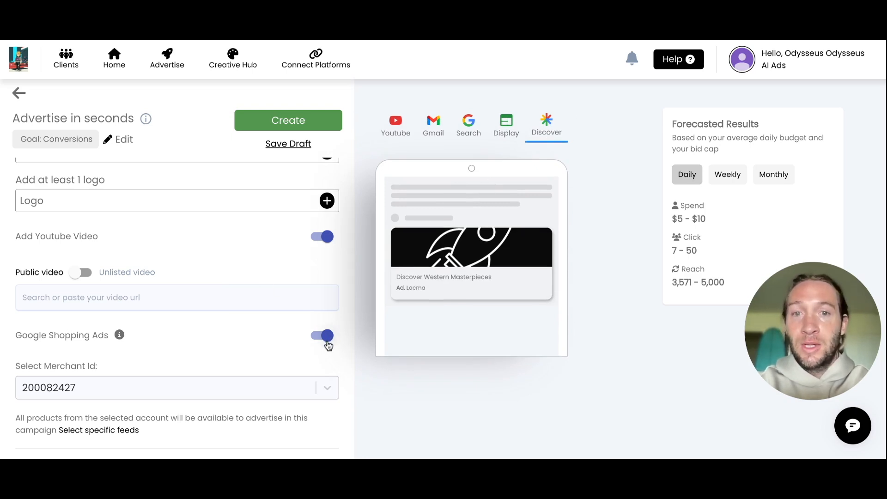
pyautogui.click(167, 58)
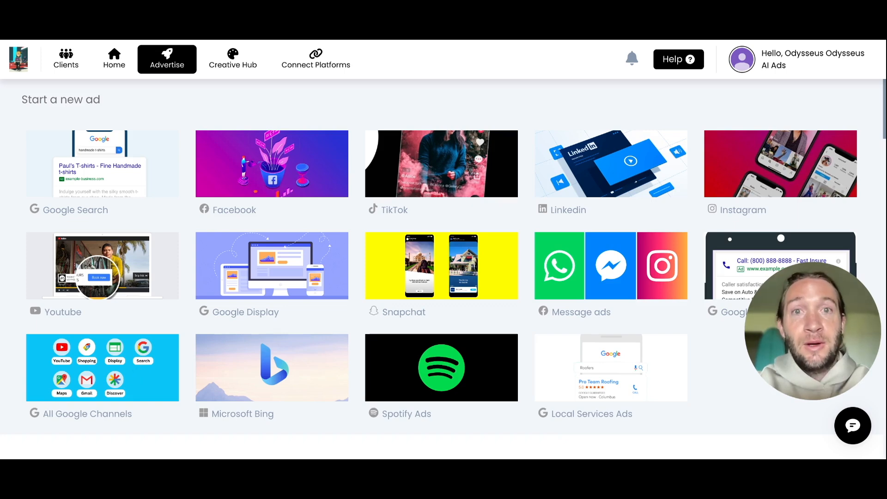
pyautogui.moveTo(378, 170)
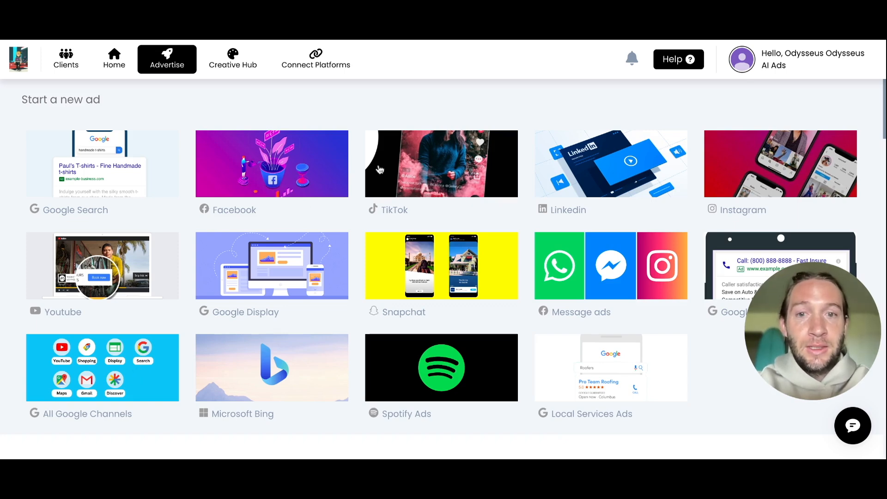
# Start a new TikTok ad draft from the Advertise catalog.
pyautogui.click(441, 164)
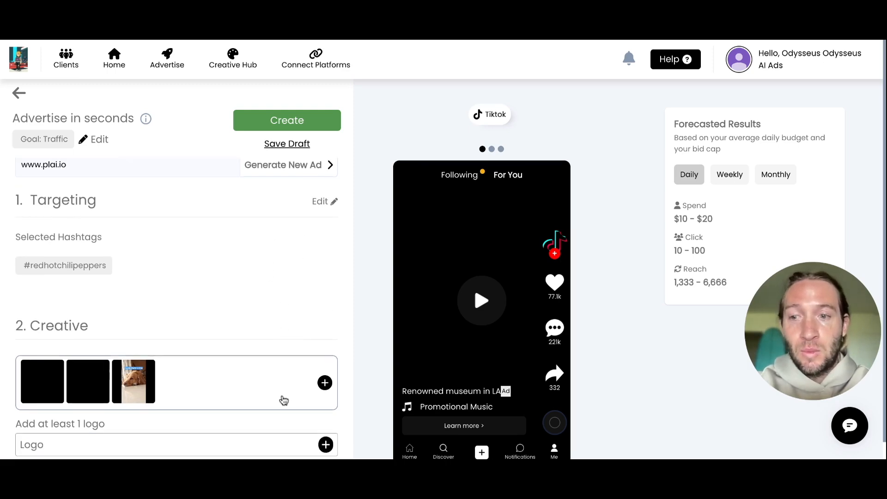
# In the AI video creator, search Shutterstock for 'dog vertical' and choose the golden retriever clip.
pyautogui.click(325, 382)
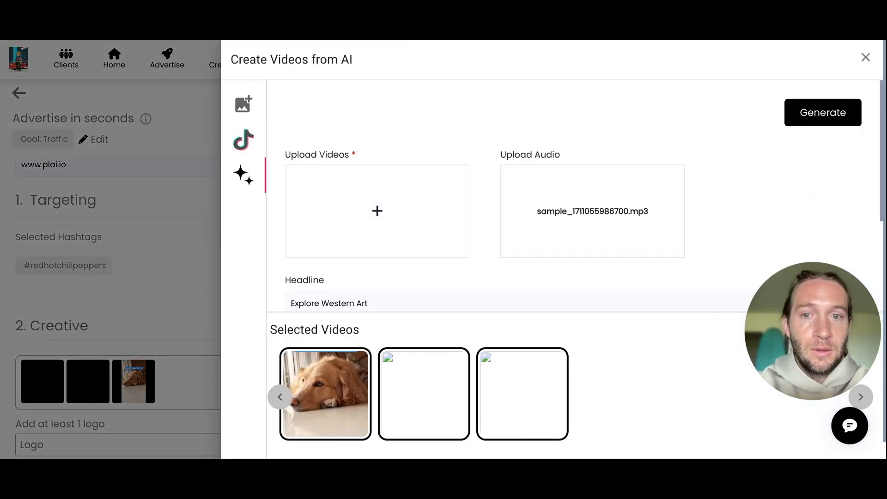
pyautogui.click(377, 211)
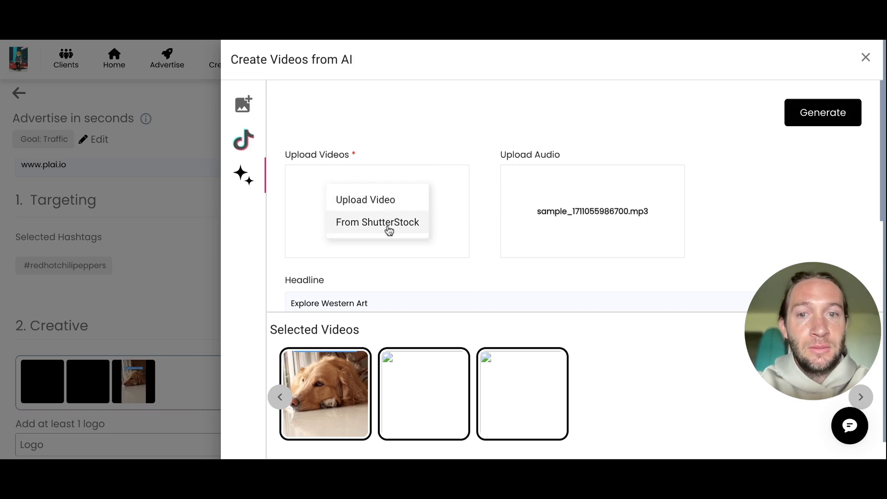
pyautogui.click(377, 222)
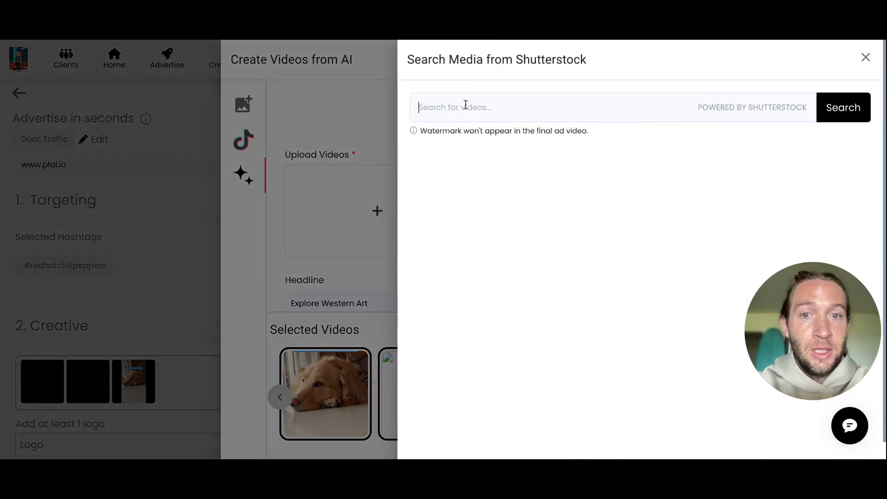
pyautogui.write('dog vertical')
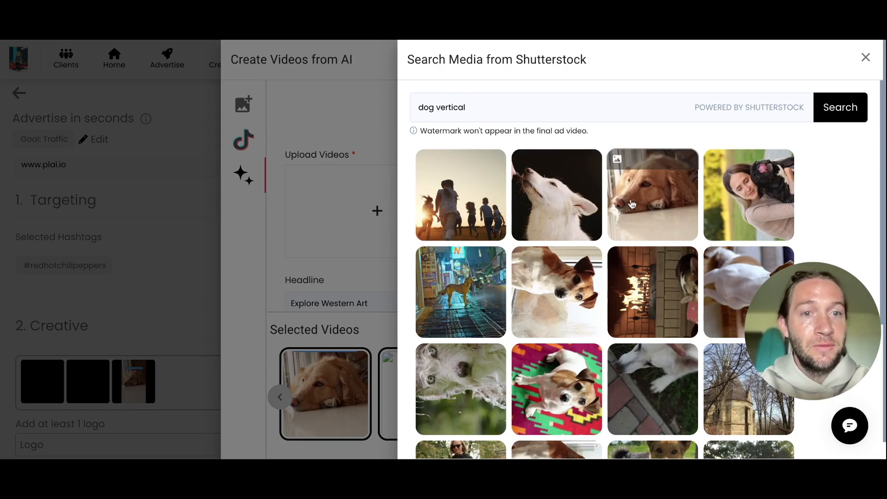
pyautogui.click(652, 195)
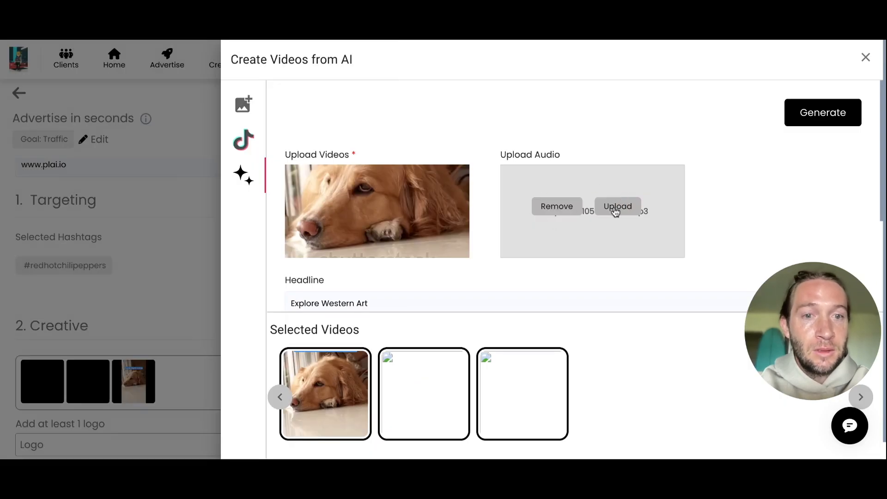
# Replace the video's background audio with AI-generated audio from entered text.
pyautogui.click(617, 206)
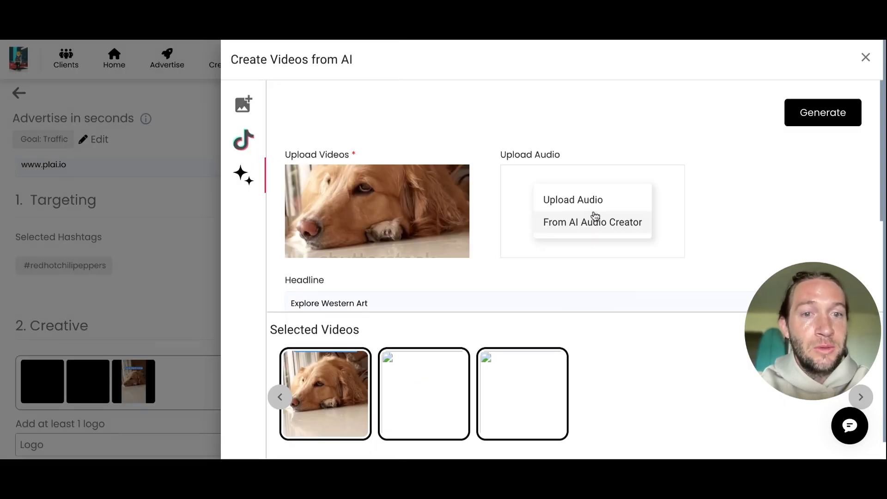
pyautogui.click(592, 221)
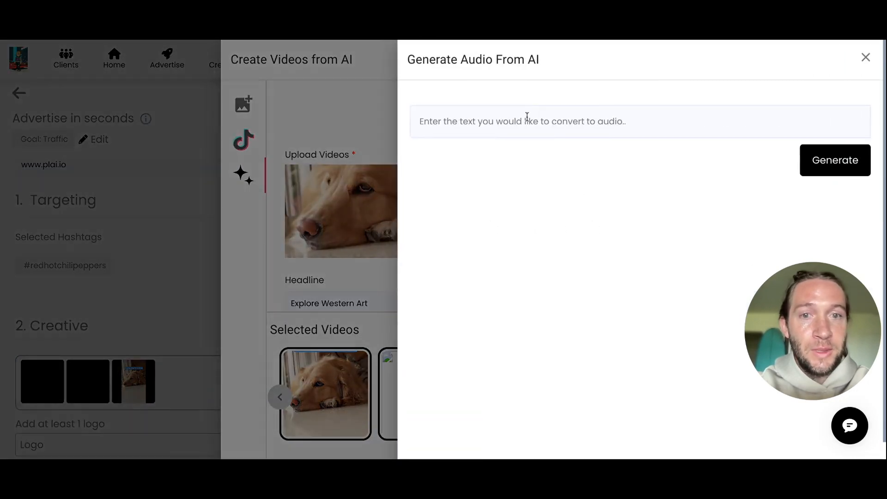
pyautogui.click(835, 160)
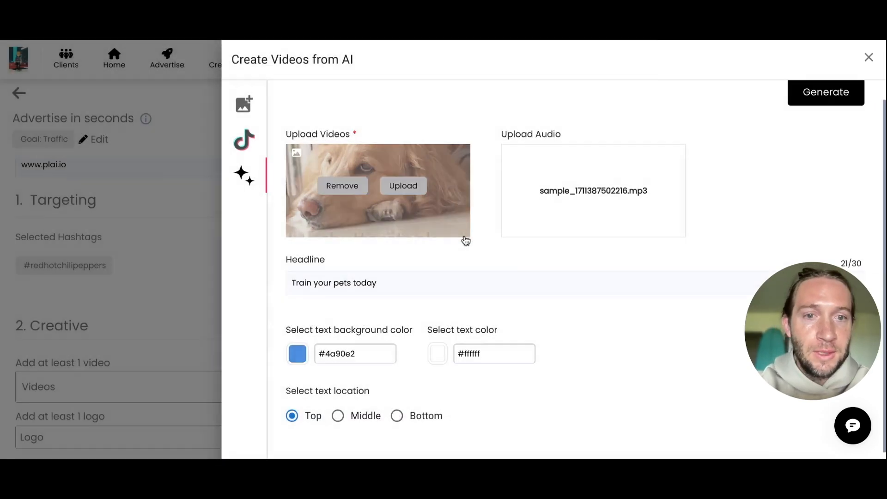
pyautogui.moveTo(465, 271)
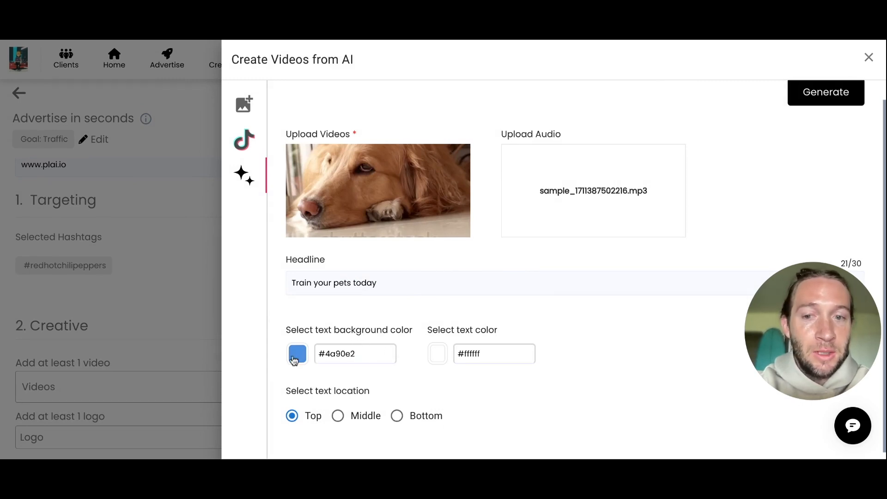
# Set the headline background colour to black and generate the golden retriever video.
pyautogui.click(298, 353)
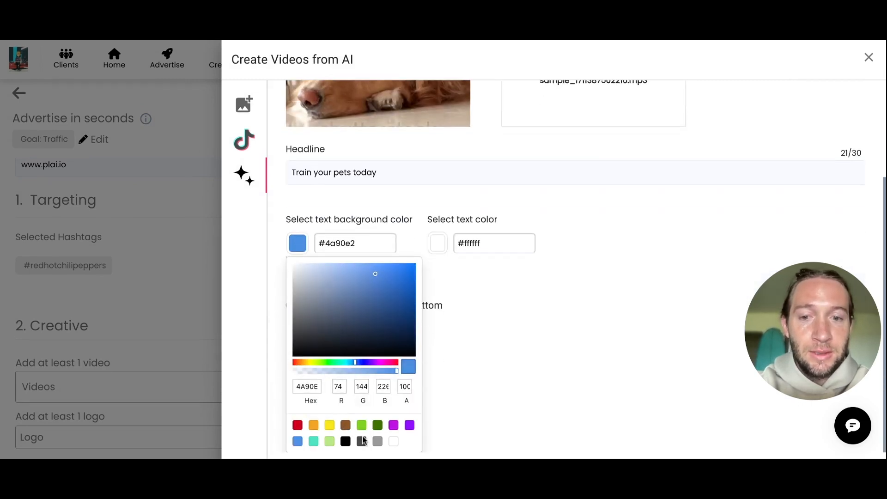
pyautogui.click(346, 441)
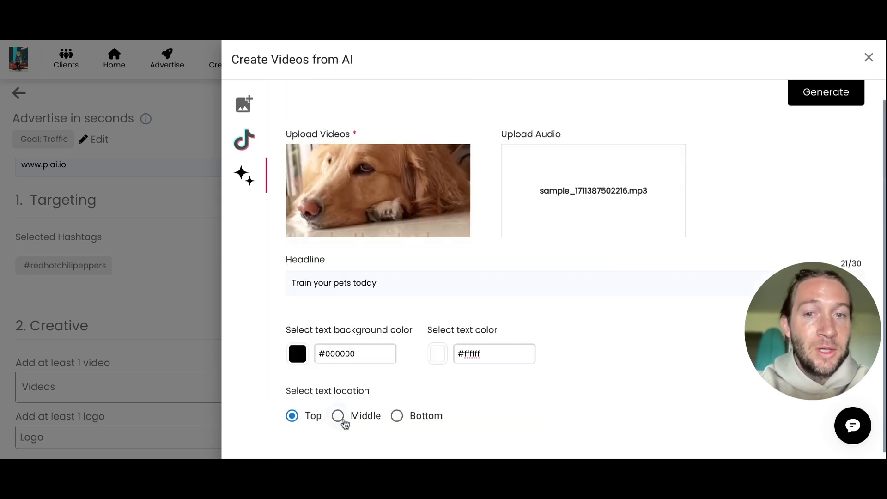
pyautogui.click(826, 93)
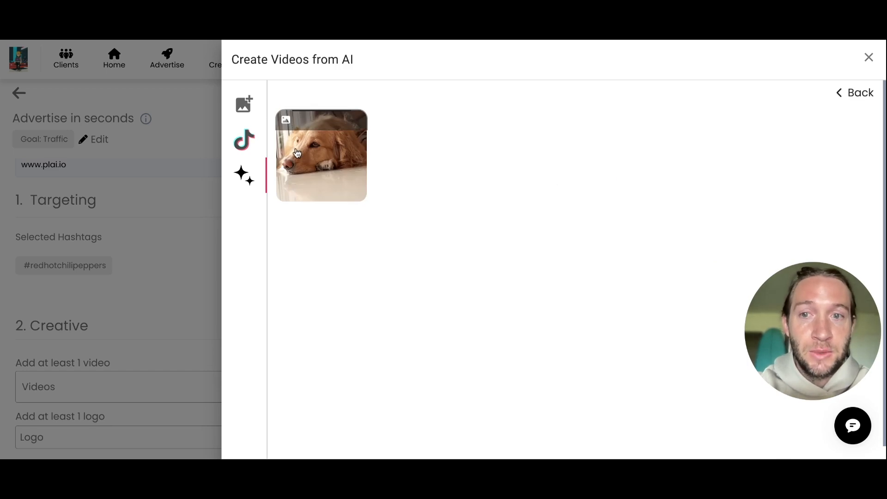
# Select the generated dog video for the ad's creative and close its preview.
pyautogui.click(320, 157)
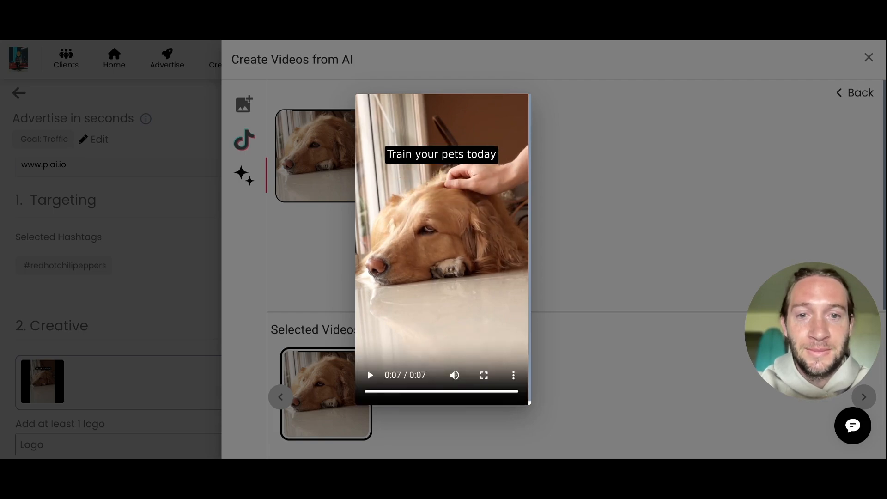
pyautogui.click(361, 318)
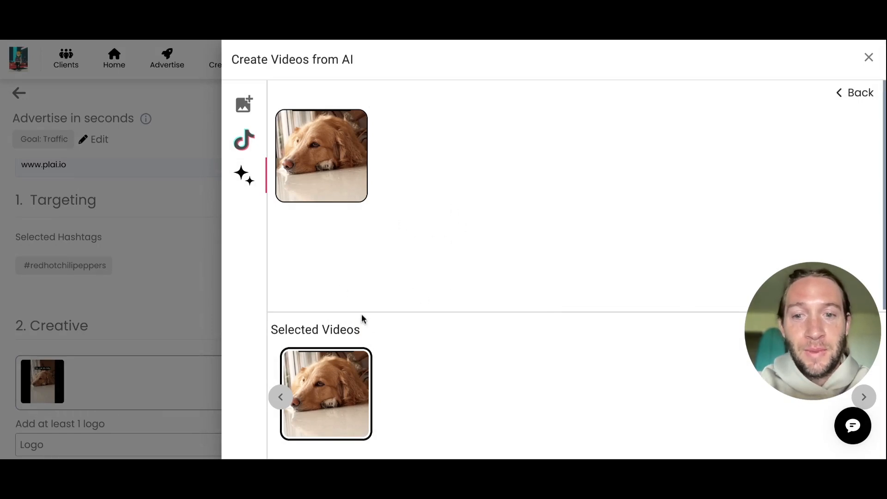
pyautogui.moveTo(403, 355)
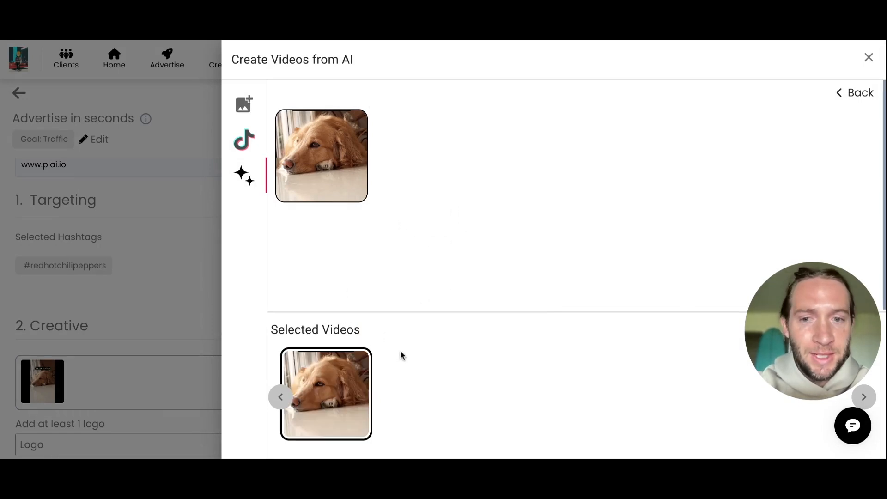
# Add the hooded figure clip from the connected TikTok page to the video selection.
pyautogui.click(243, 140)
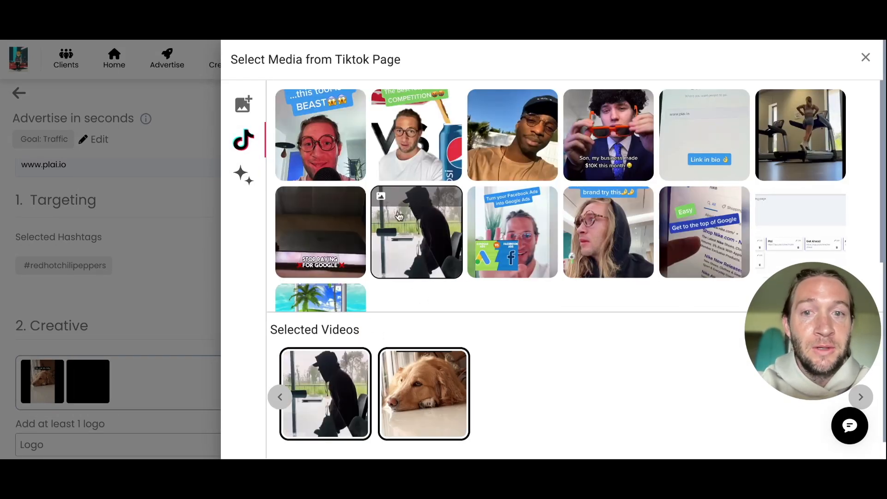
pyautogui.click(320, 135)
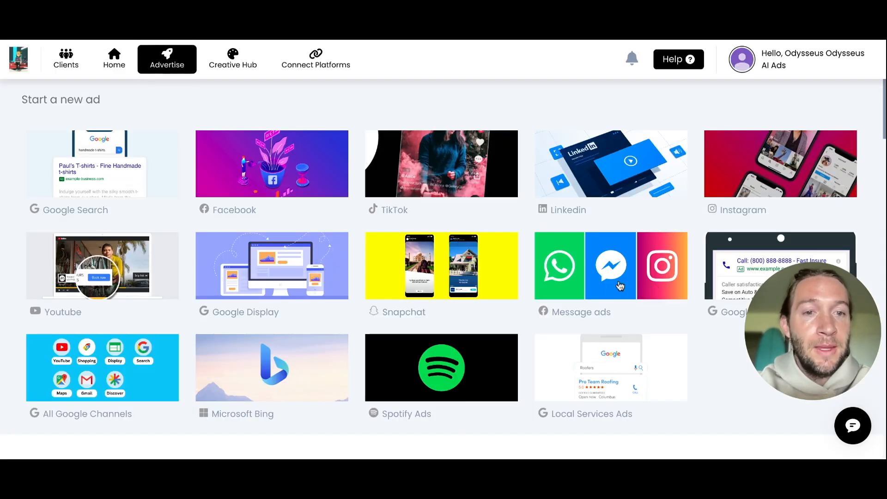
# Start a Message ads campaign, attach four suggested videos, and return to the new-ad gallery.
pyautogui.click(271, 164)
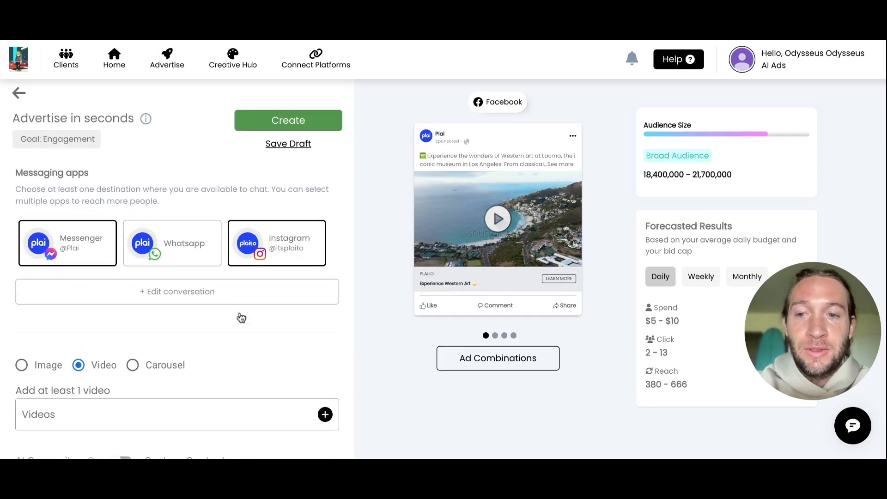
pyautogui.scroll(-3)
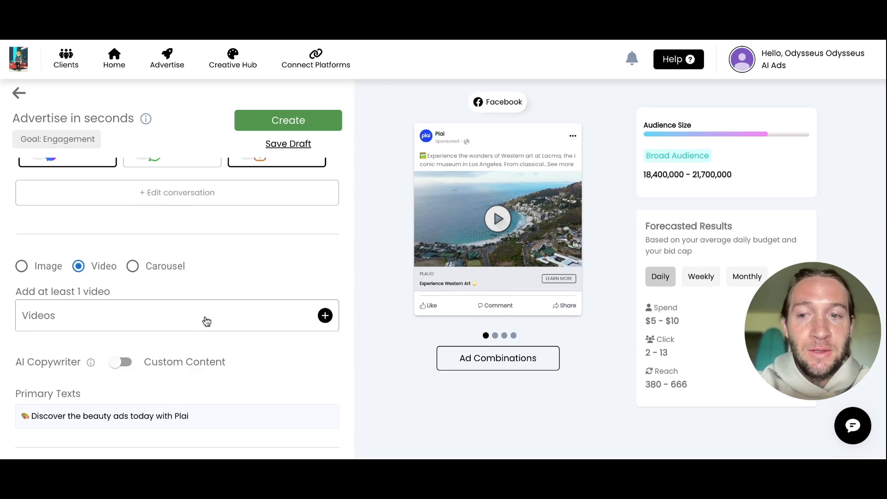
pyautogui.click(325, 315)
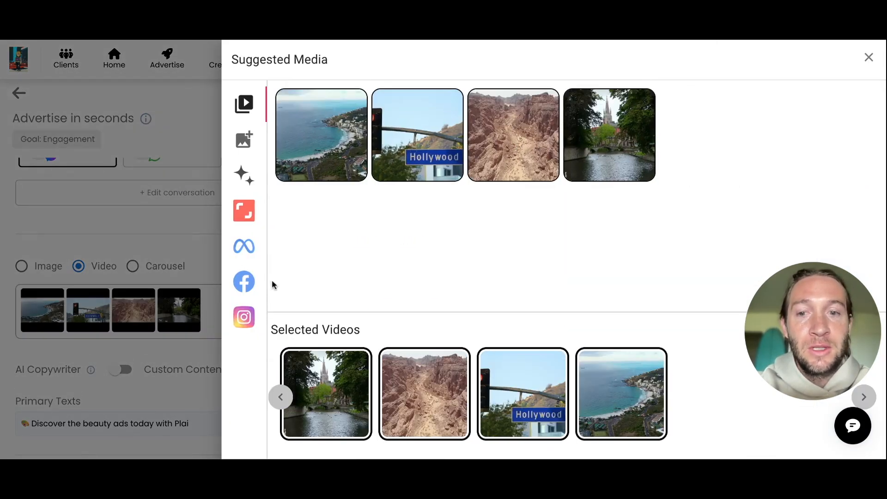
pyautogui.click(881, 58)
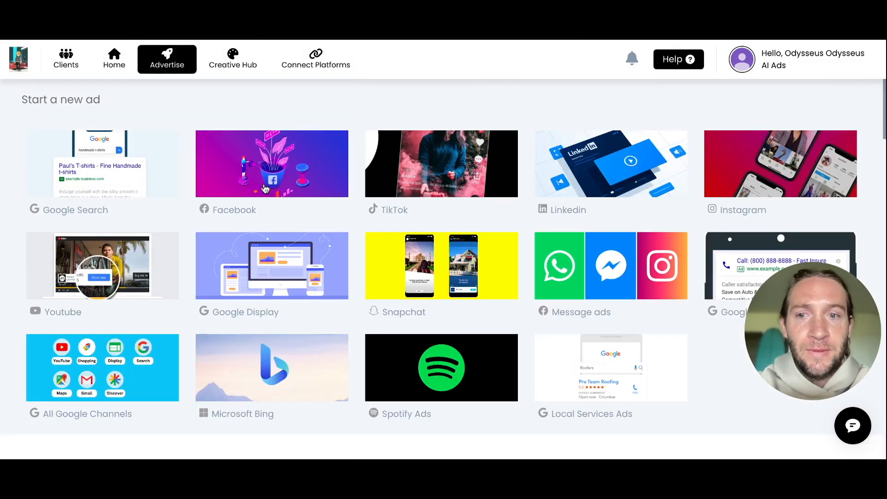
pyautogui.moveTo(492, 300)
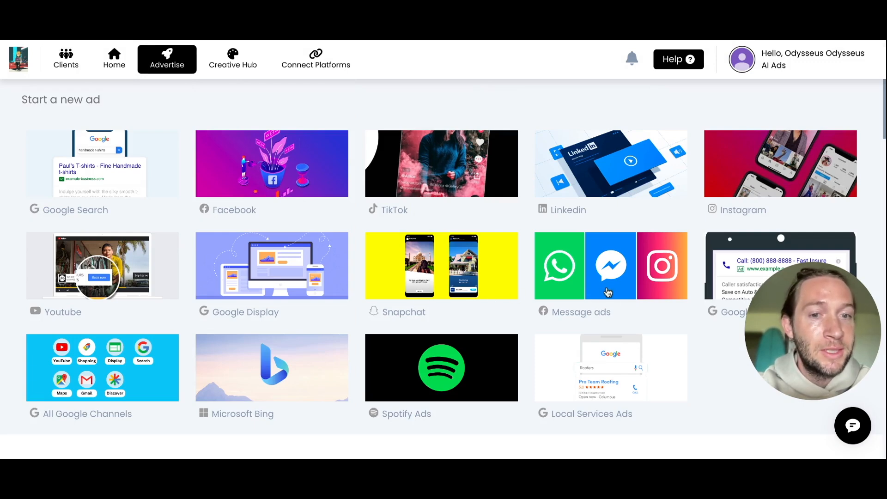
# Start a Local Services Ads campaign, reaching the UK eligibility check of business categories.
pyautogui.scroll(-3)
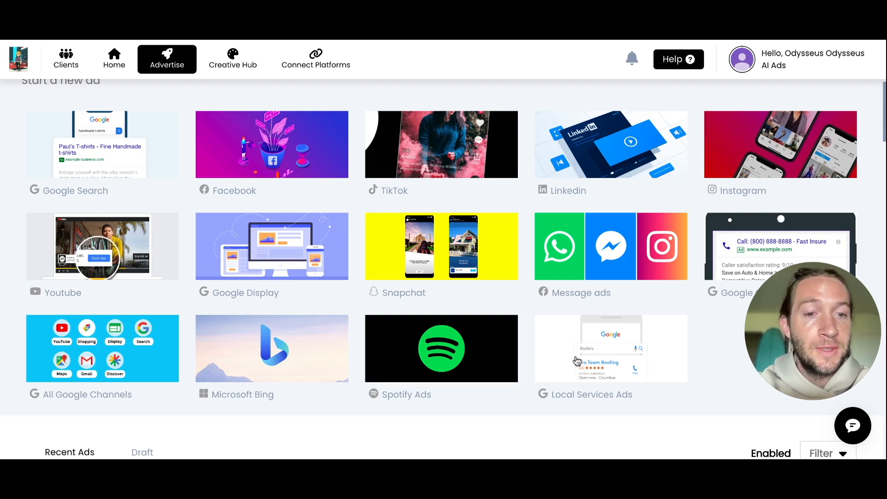
pyautogui.click(611, 347)
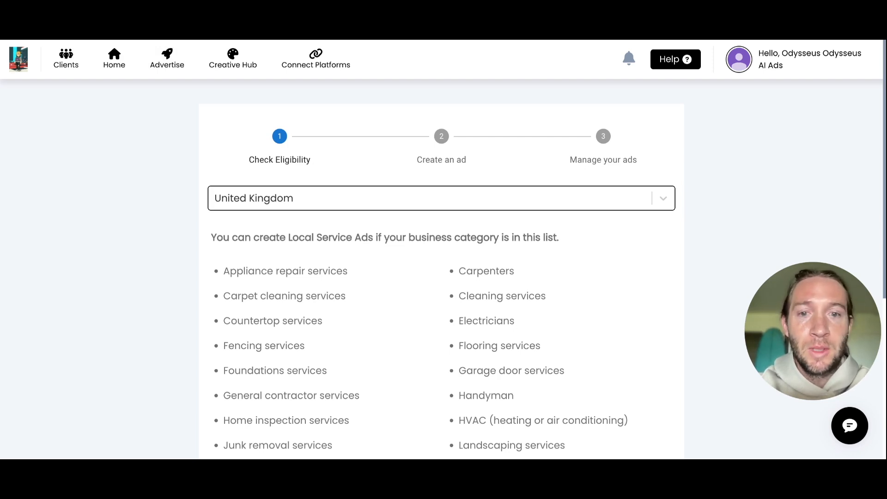
# Confirm eligibility by choosing 'My business is in the list' from the category list.
pyautogui.scroll(-3)
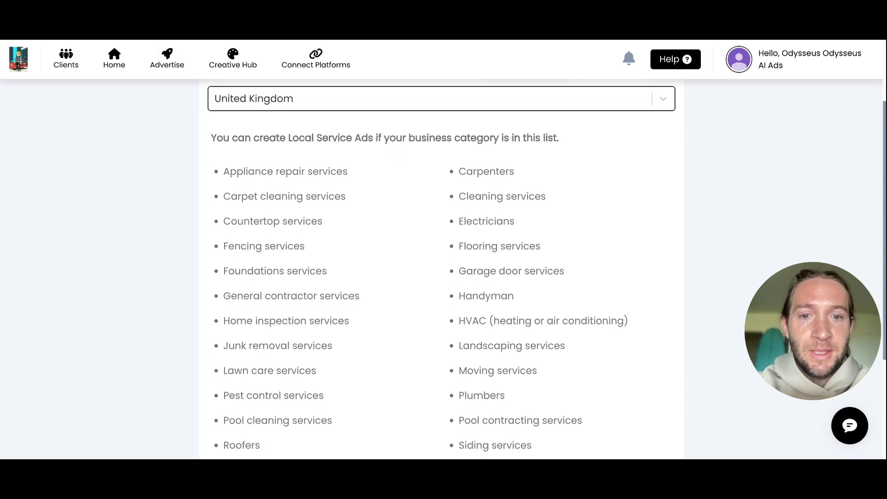
pyautogui.scroll(-3)
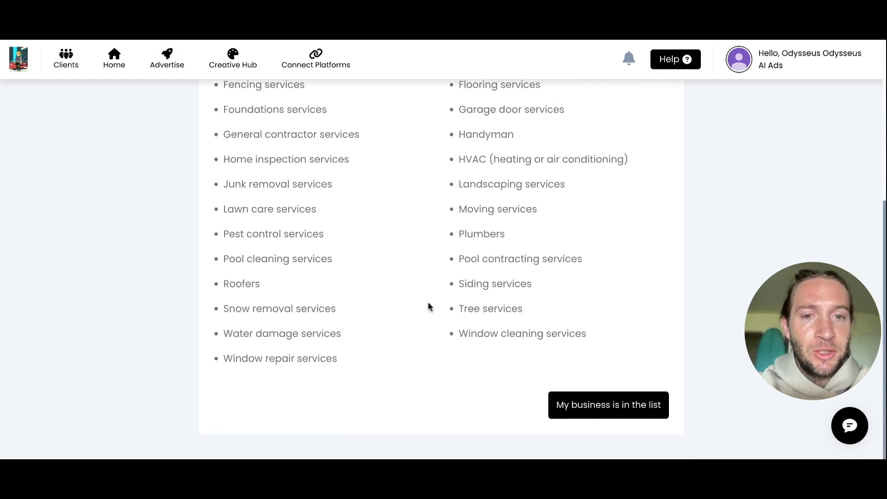
pyautogui.click(608, 405)
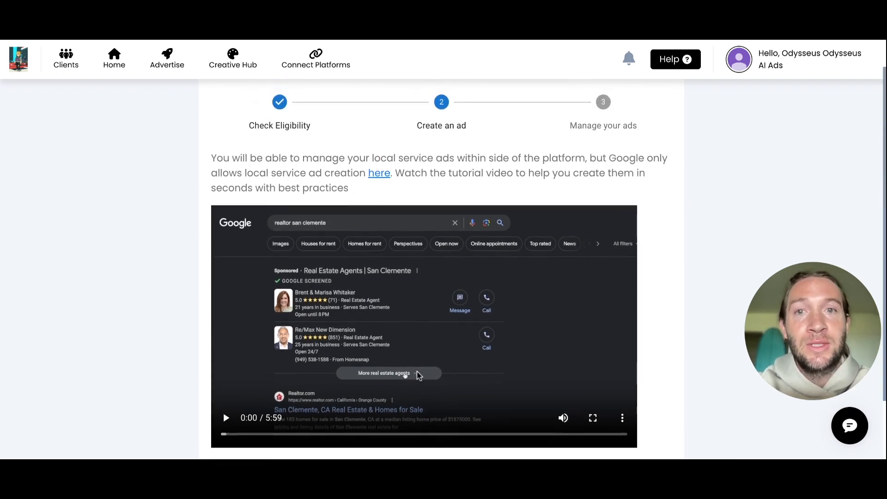
pyautogui.moveTo(378, 174)
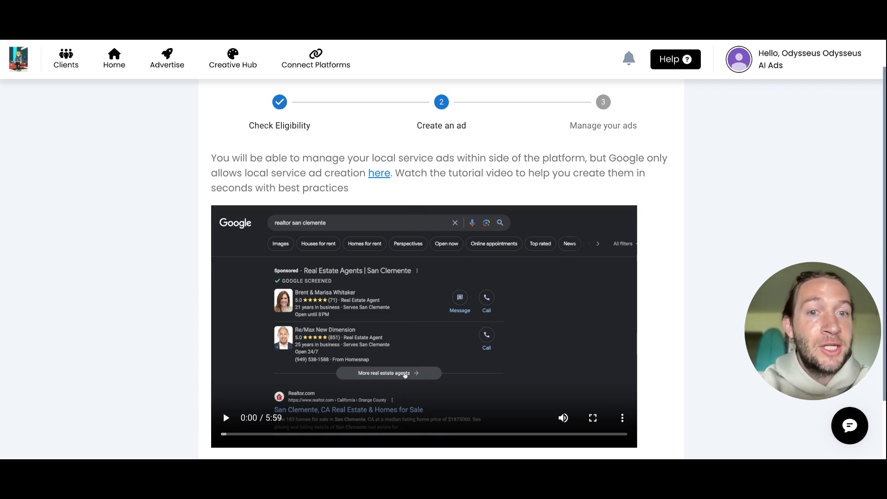
# Move past the tutorial video to the Manage your ads step with Next.
pyautogui.scroll(-3)
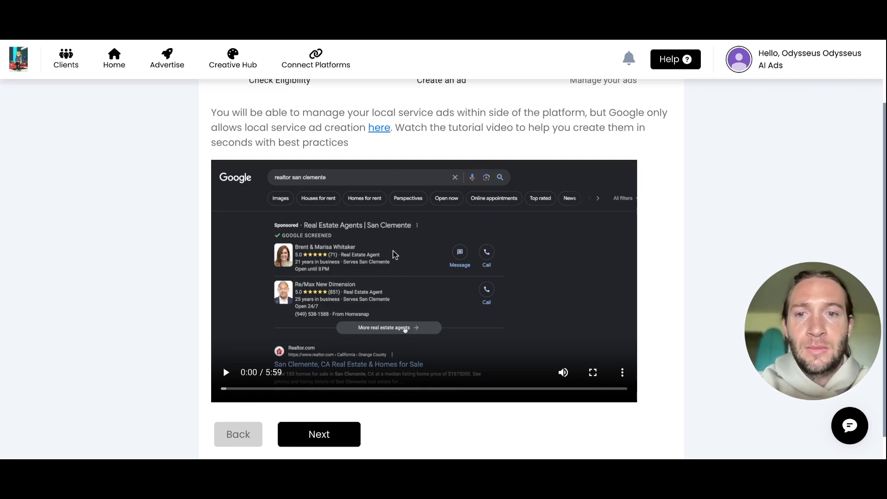
pyautogui.click(319, 434)
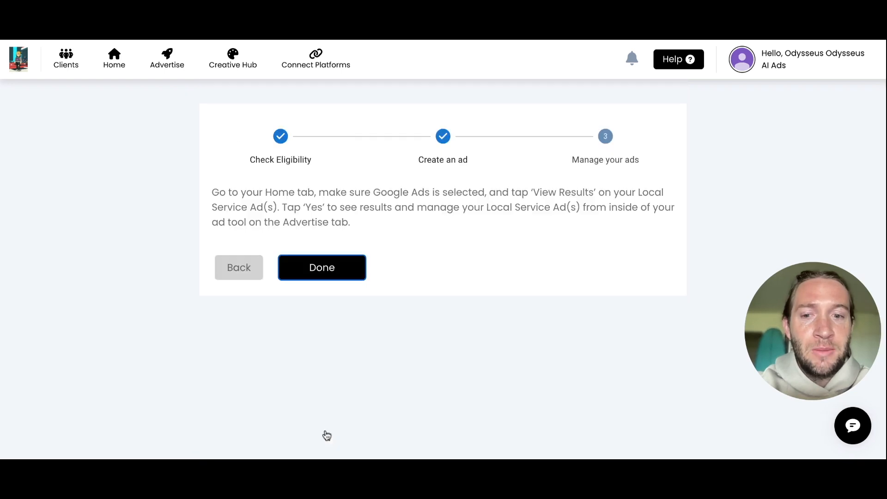
# Finish the Local Service Ads walkthrough with Done, landing on Google Campaign Performance.
pyautogui.click(322, 268)
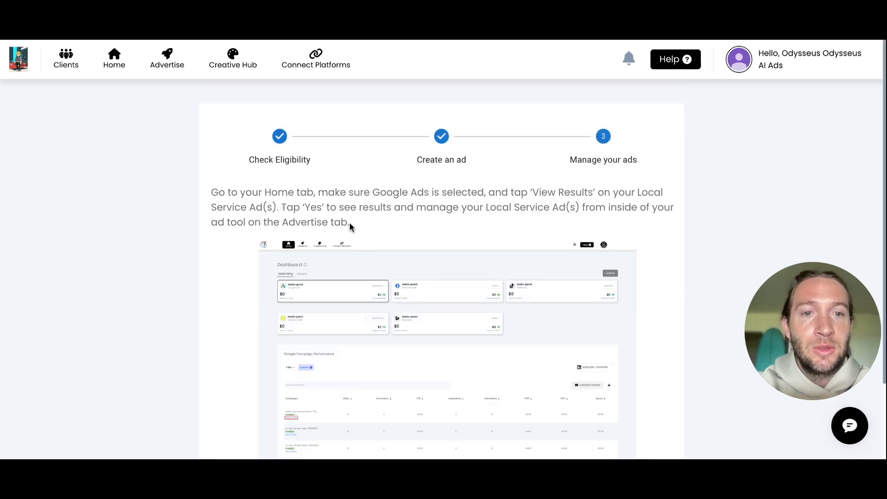
pyautogui.scroll(-3)
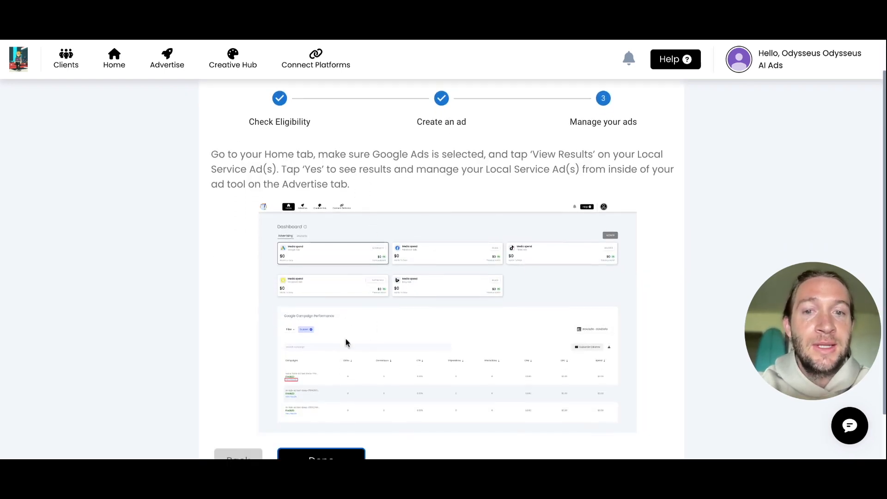
pyautogui.scroll(-3)
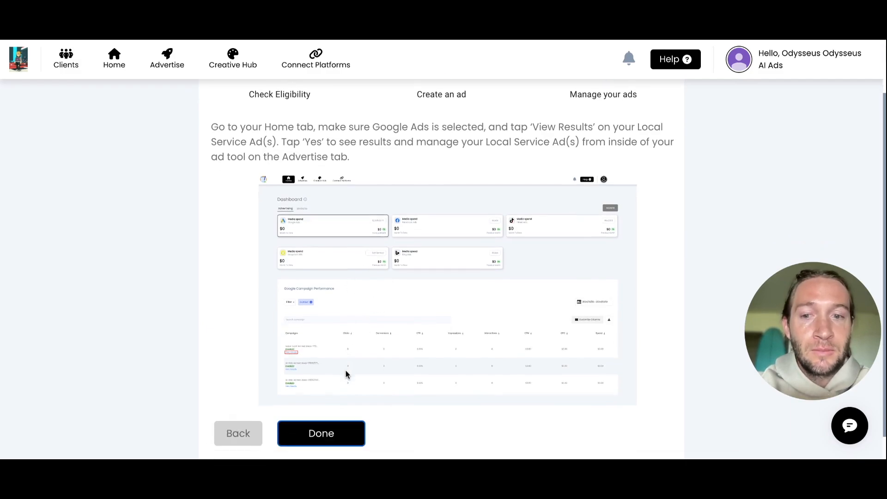
pyautogui.click(321, 433)
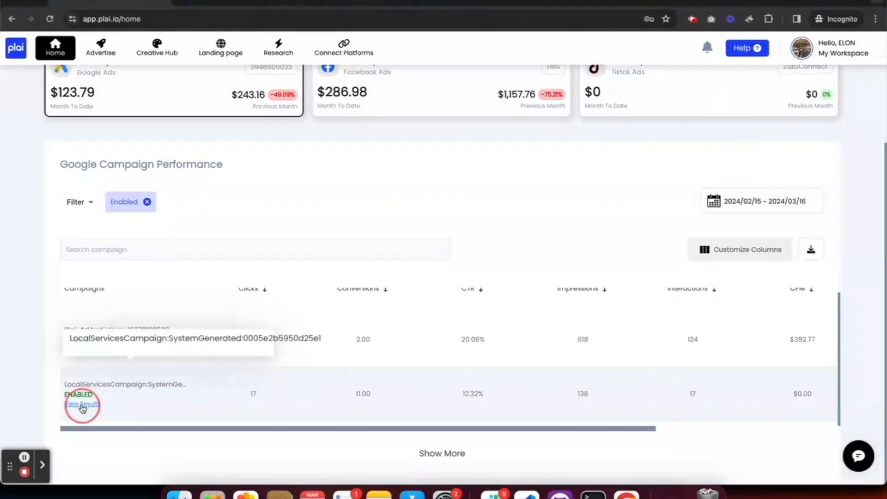
# View results for the LocalServicesCampaign row and review its insights.
pyautogui.click(81, 405)
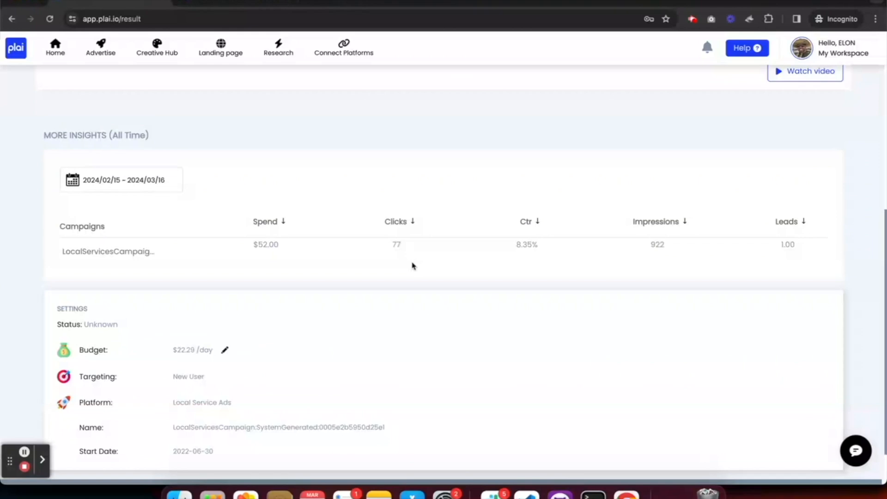
pyautogui.moveTo(238, 249)
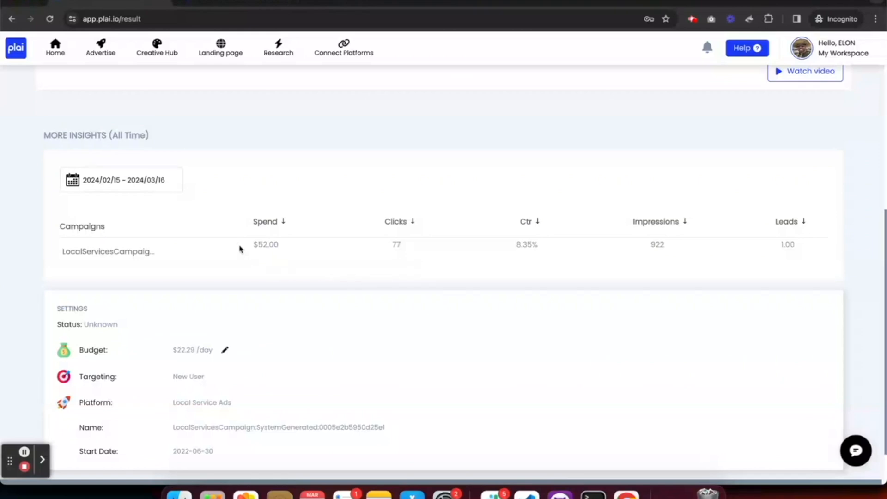
pyautogui.moveTo(260, 264)
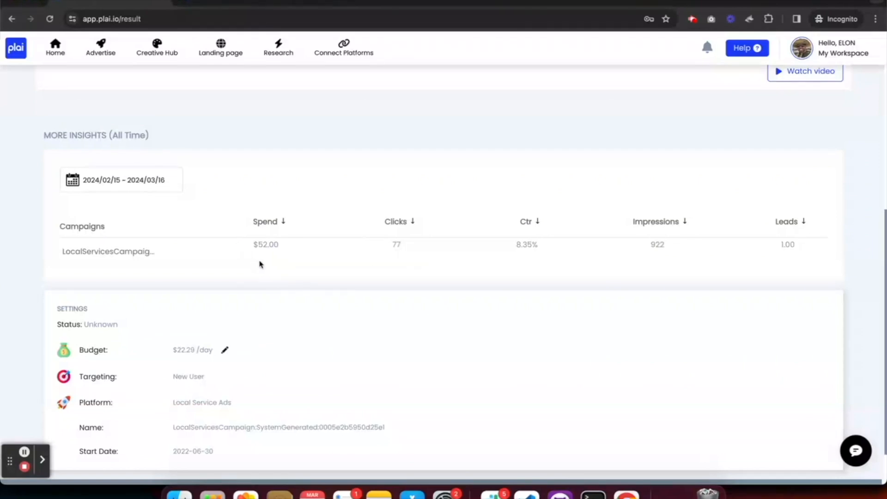
pyautogui.scroll(-3)
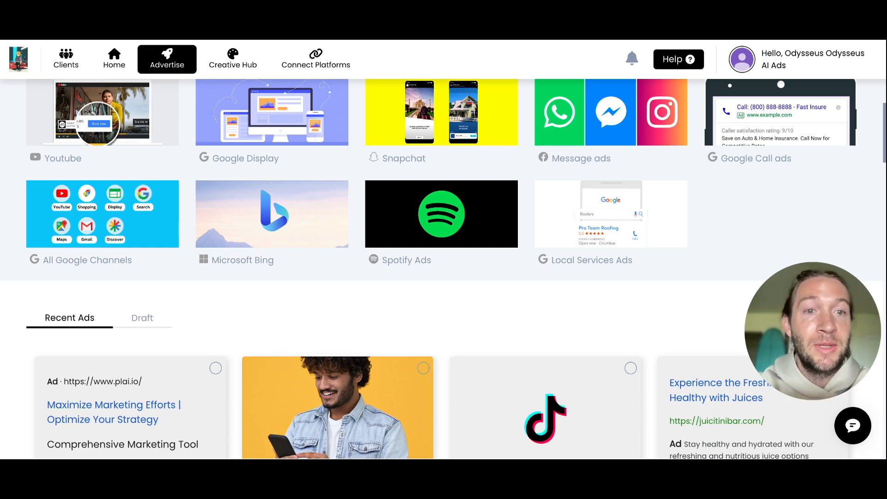
pyautogui.moveTo(581, 231)
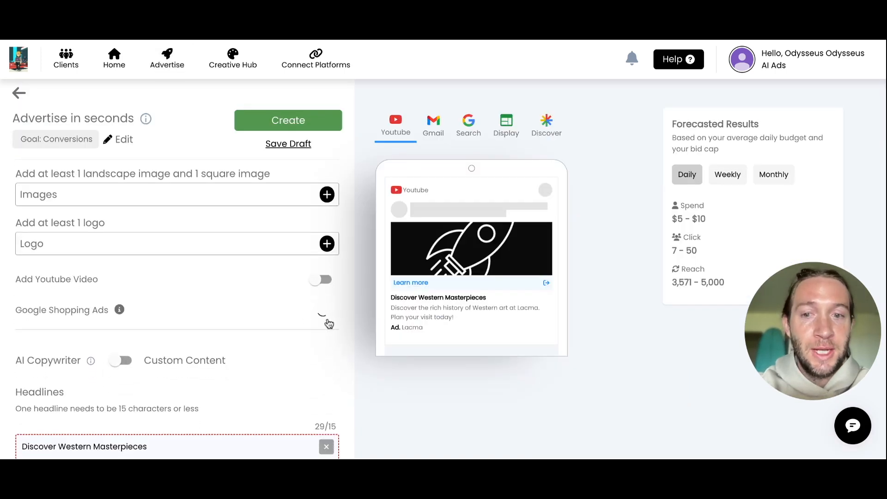
# Switch on Google Shopping Ads, show the available merchant IDs, and return to Advertise.
pyautogui.click(321, 316)
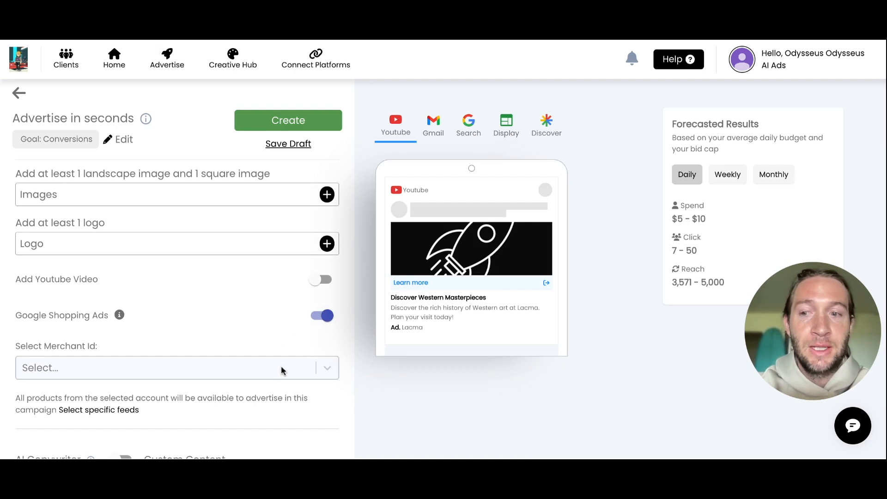
pyautogui.click(176, 368)
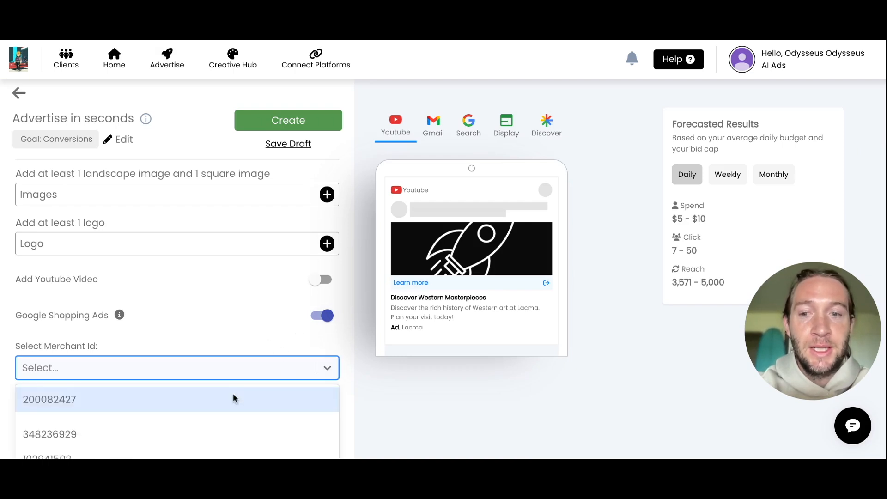
pyautogui.click(49, 399)
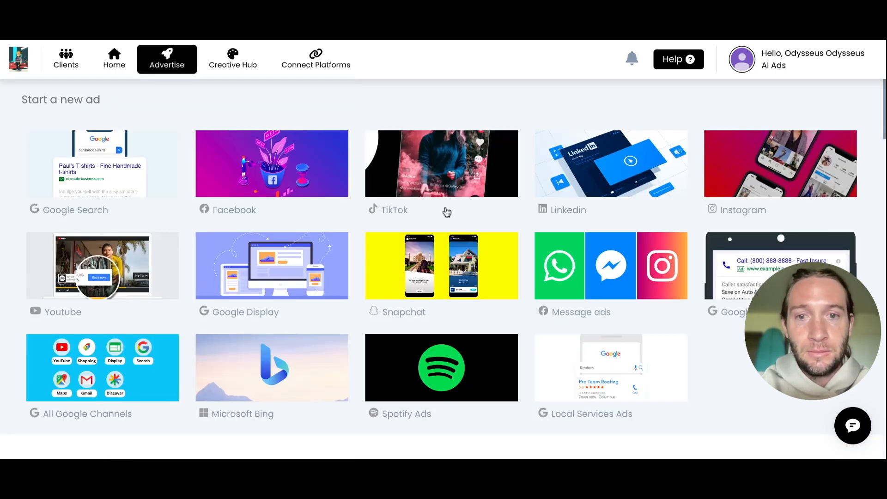
# Preview a new TikTok ad with its AI-generated dog video, then go back to the gallery.
pyautogui.click(440, 164)
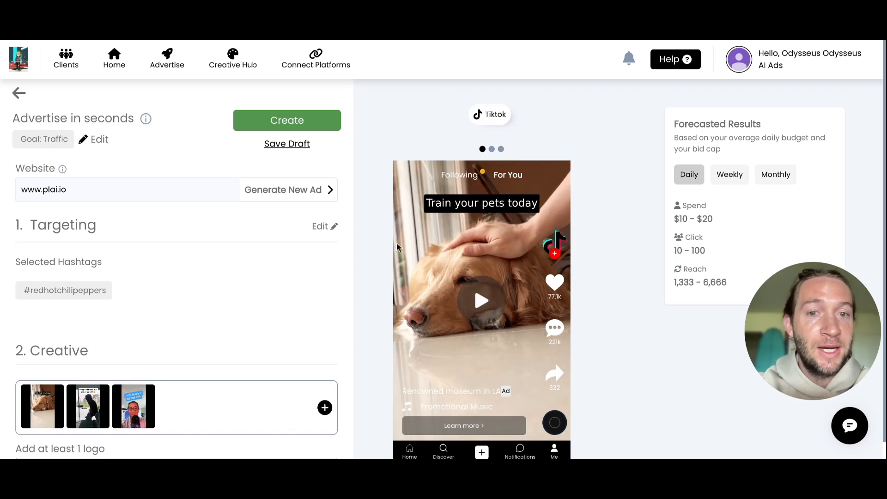
pyautogui.click(167, 59)
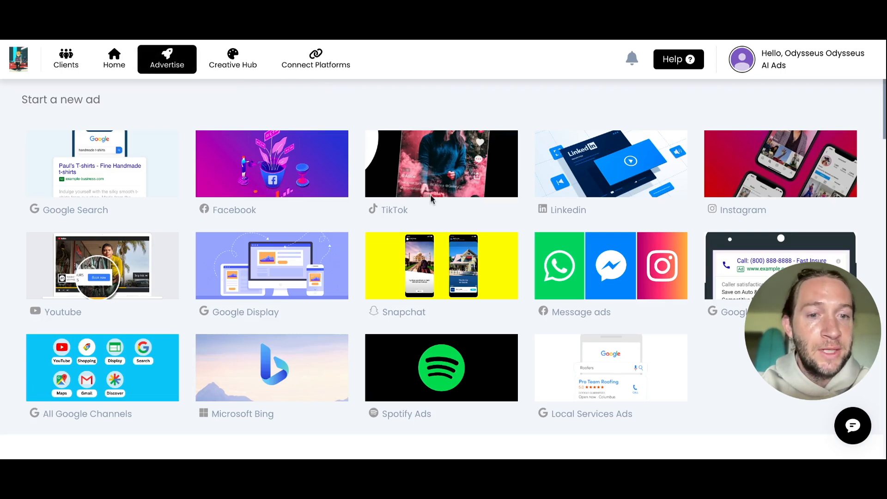
pyautogui.moveTo(582, 288)
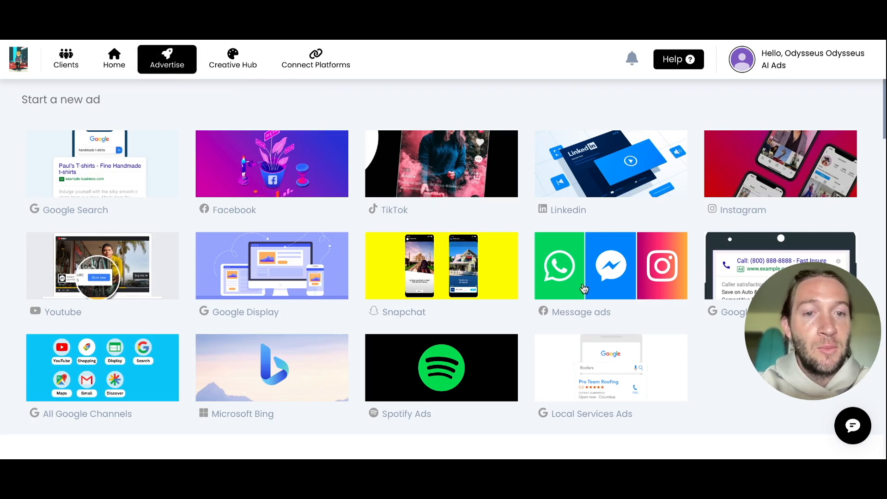
# Start a new Message ad, leading into the Local Services Ads create-an-ad step.
pyautogui.click(271, 164)
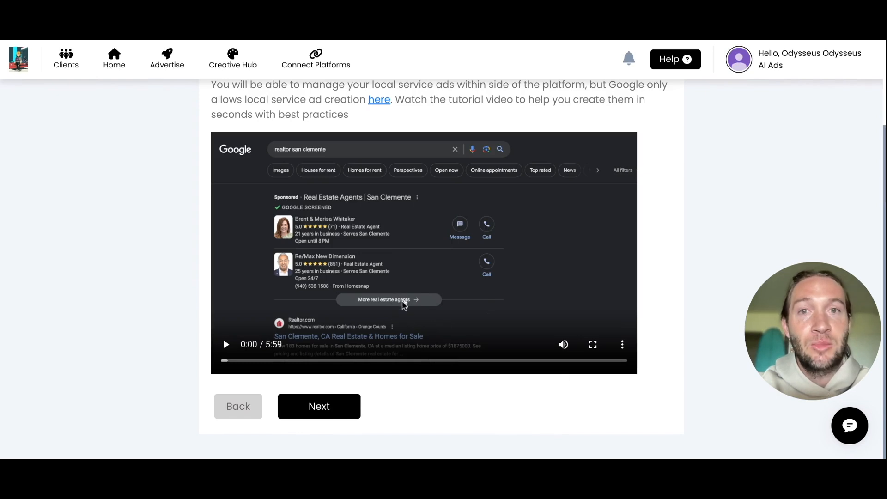
pyautogui.moveTo(394, 281)
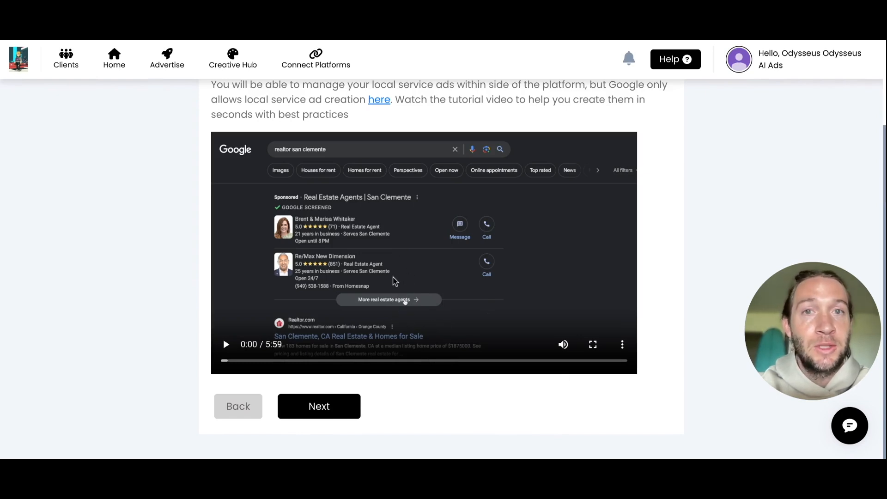
# Return from the Local Services Ads tutorial to the Start a new ad gallery.
pyautogui.click(167, 59)
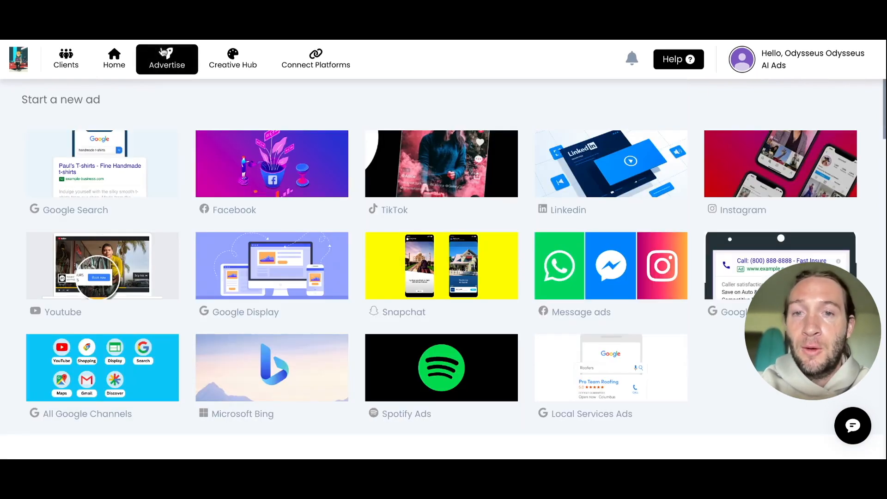